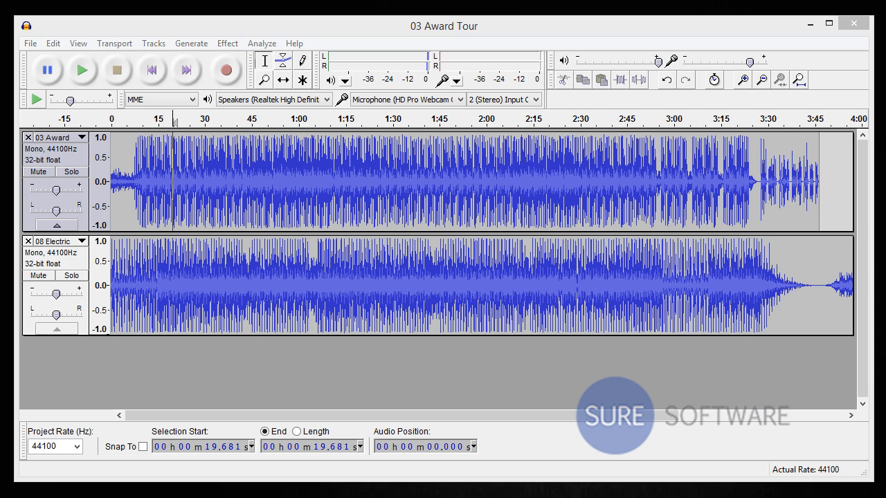
mouse_move(326, 382)
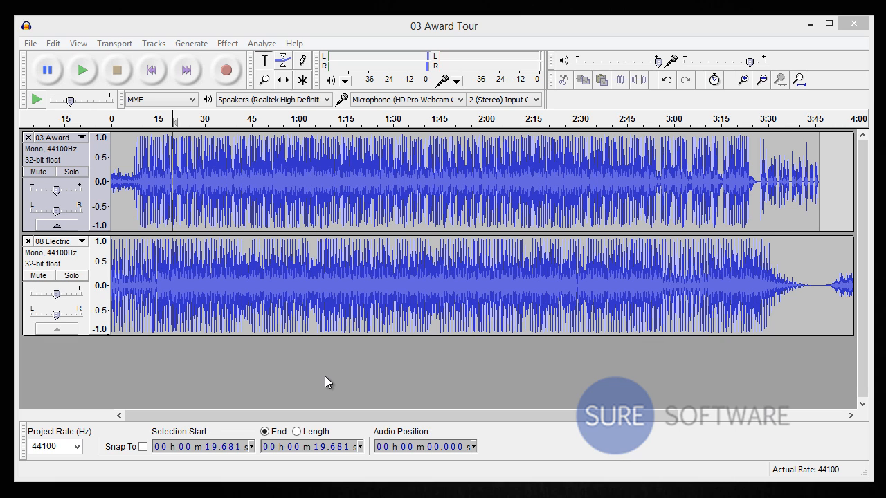
mouse_move(192, 180)
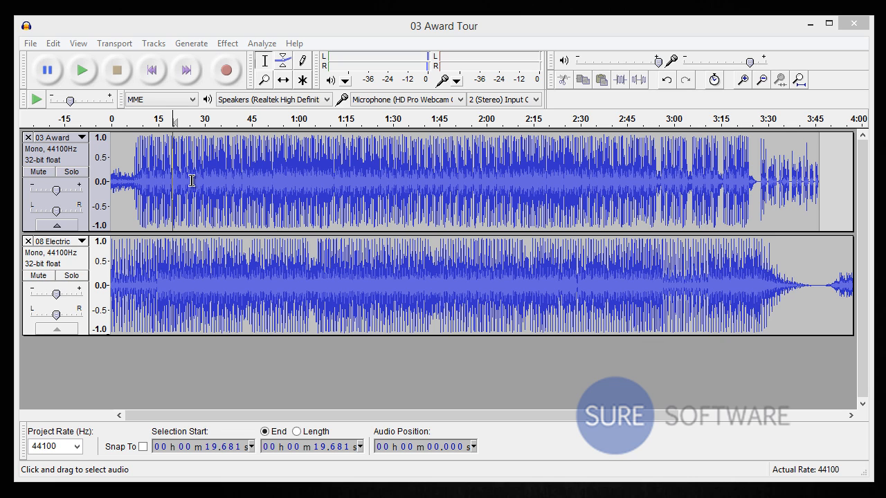
mouse_move(178, 177)
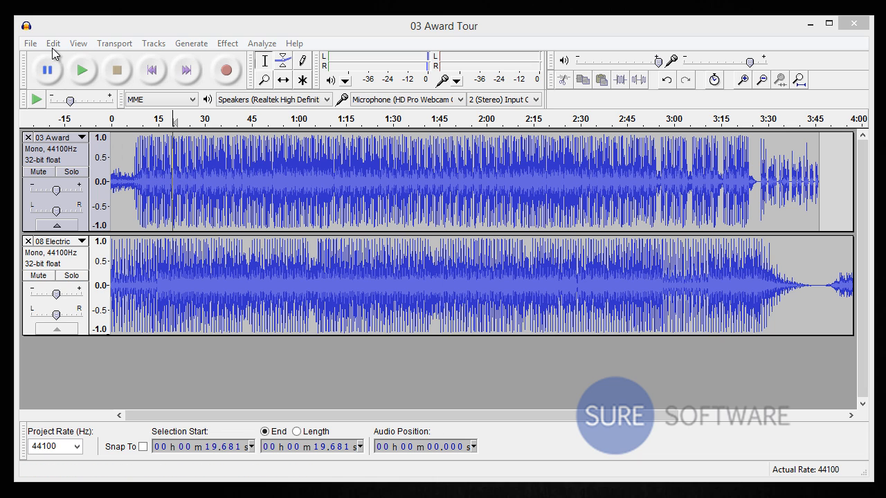
Select the full length of both tracks via Edit > Select > All
click(53, 41)
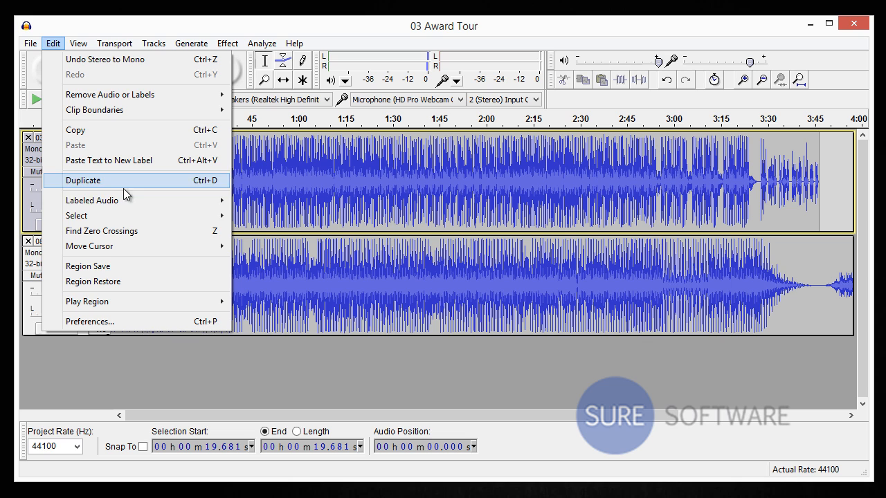
mouse_move(76, 216)
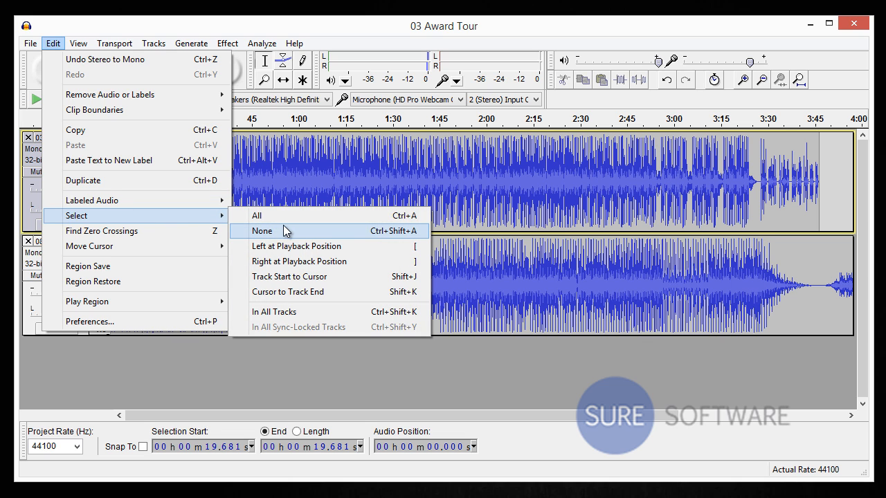
click(262, 230)
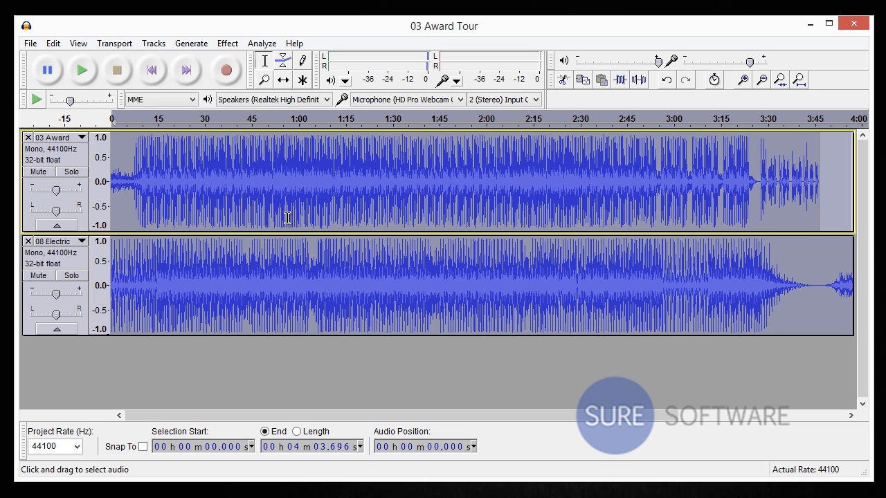
mouse_move(124, 206)
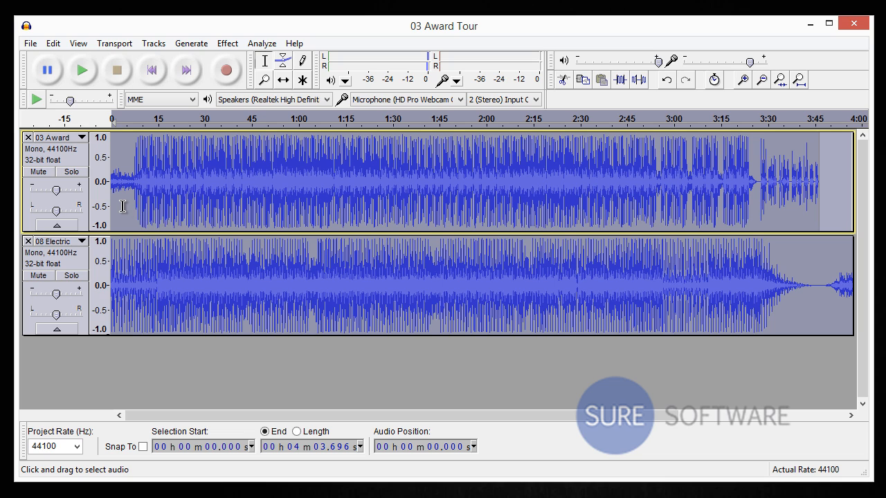
mouse_move(72, 141)
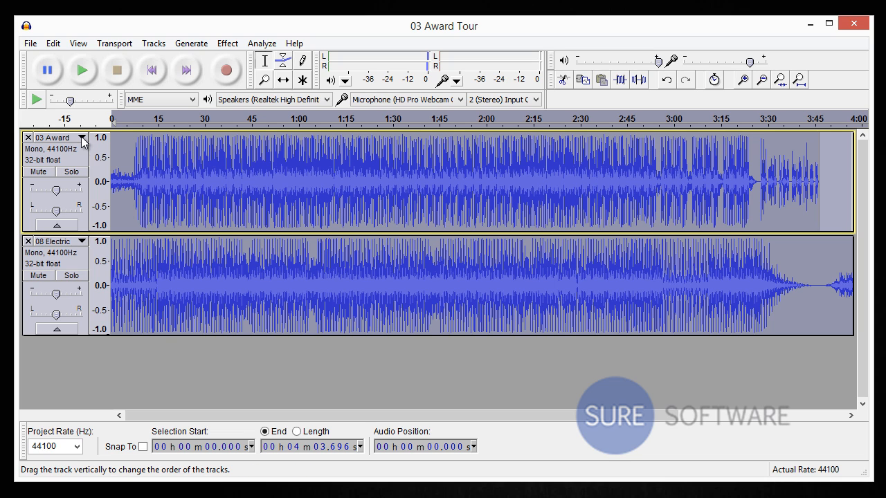
Bring up the 03 Award track's dropdown menu to reach Make Stereo Track
click(81, 137)
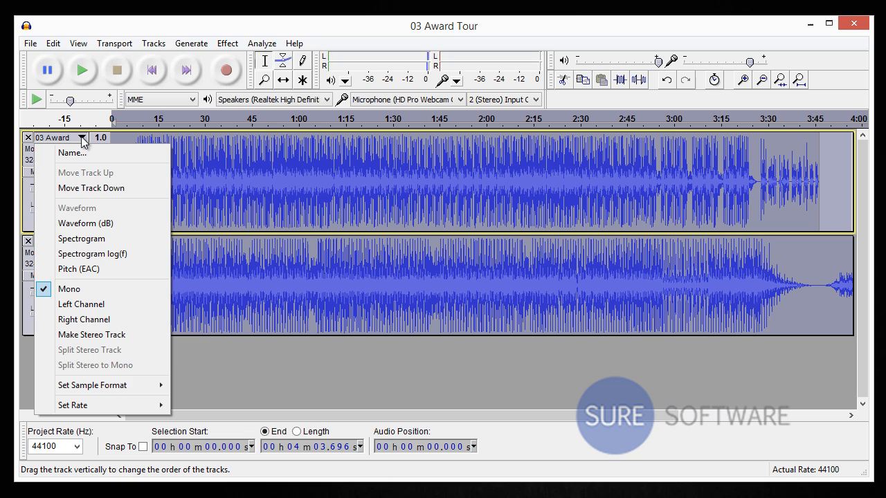
mouse_move(83, 320)
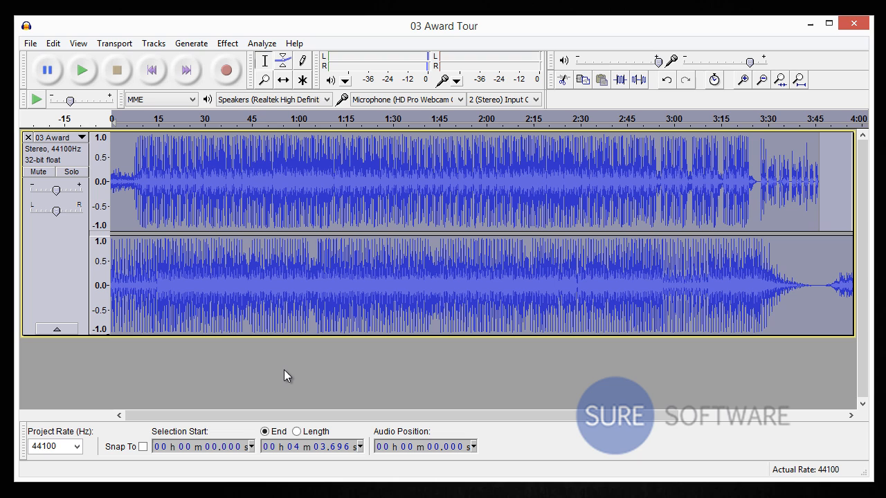
mouse_move(317, 244)
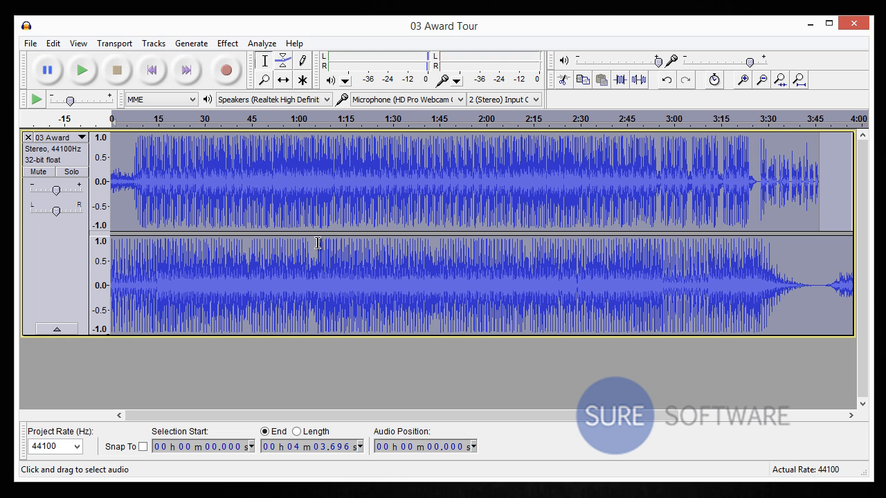
Place the cursor near 1:06, then undo Make Stereo Track from the Edit menu
click(319, 246)
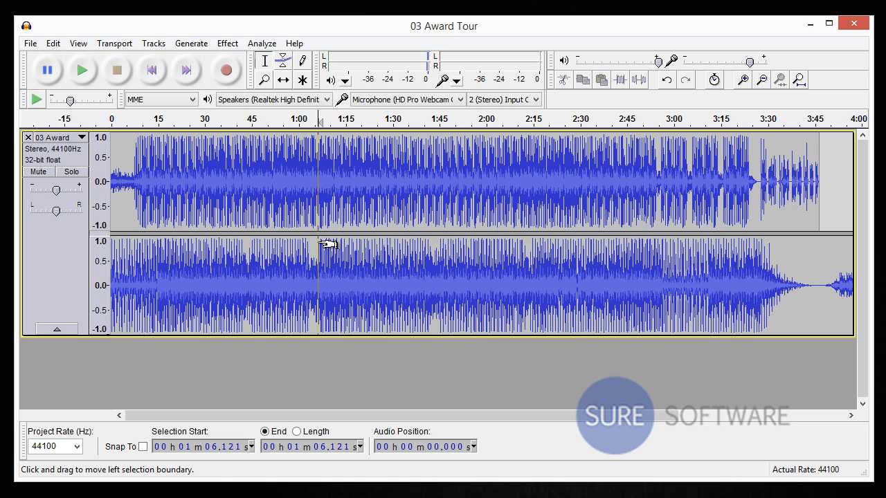
mouse_move(317, 263)
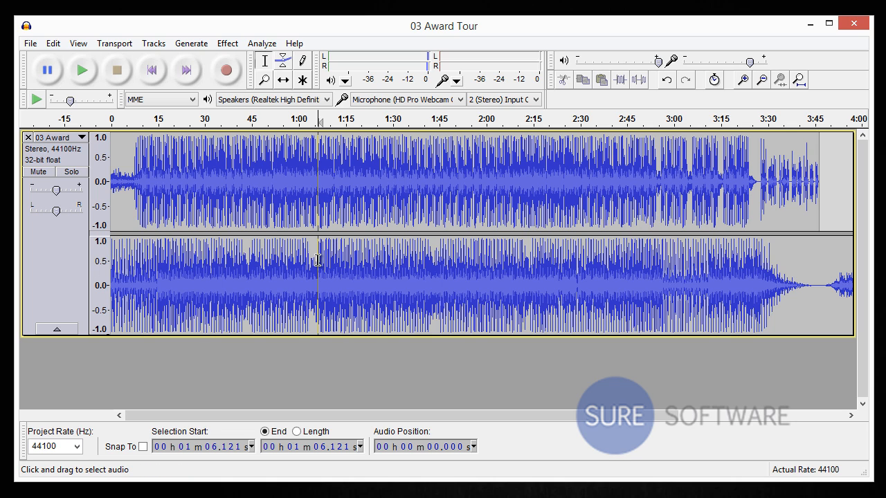
mouse_move(328, 257)
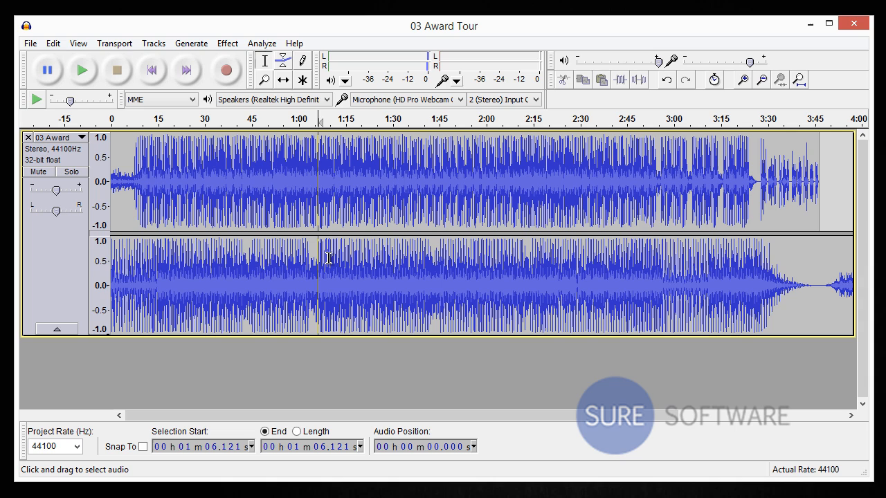
mouse_move(313, 274)
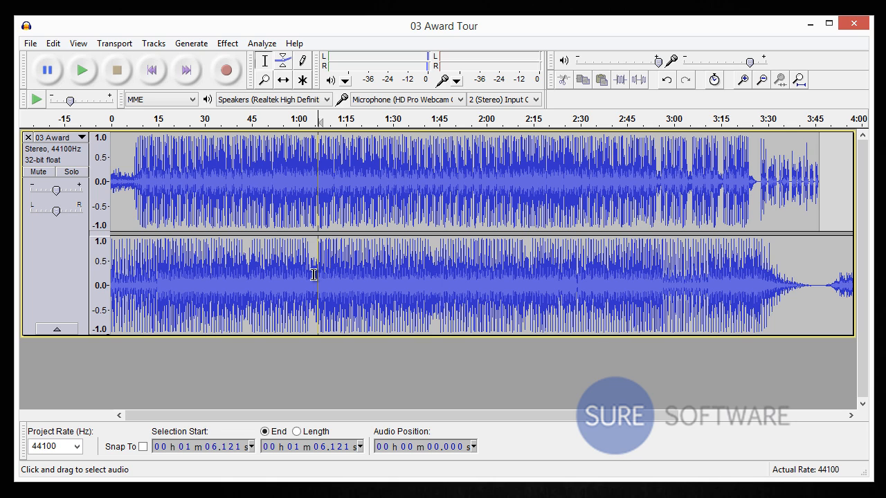
mouse_move(299, 277)
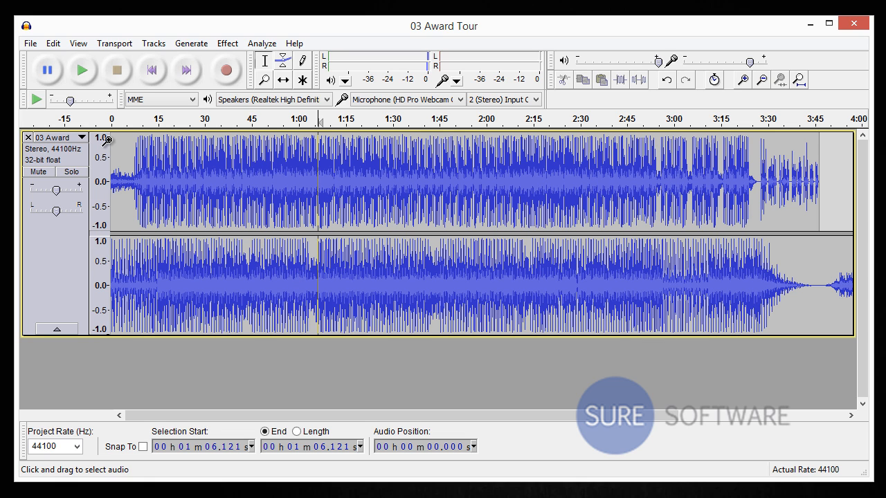
click(53, 43)
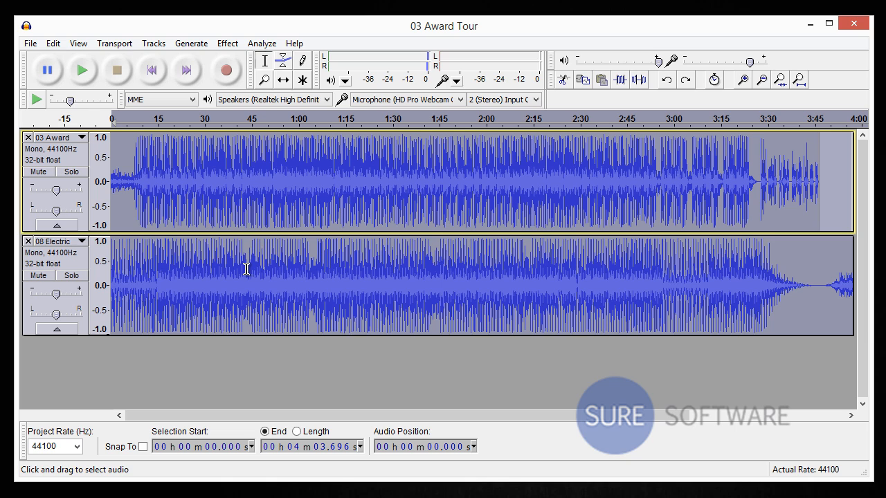
mouse_move(234, 307)
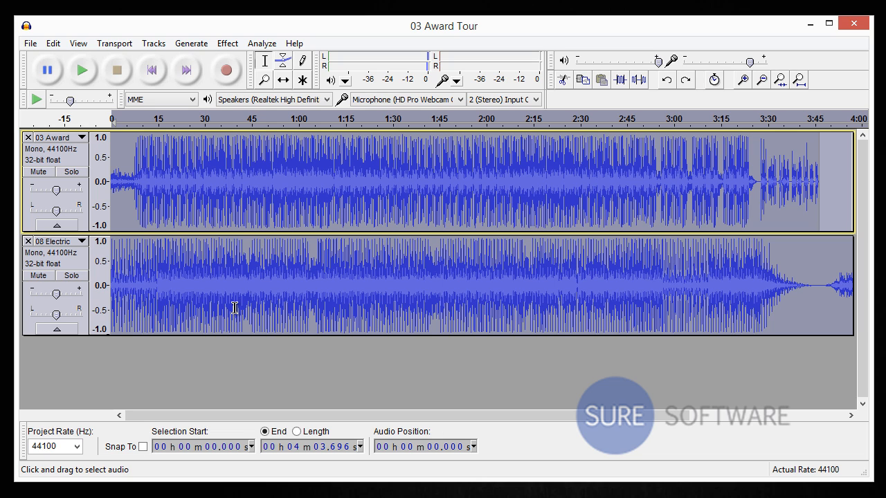
mouse_move(155, 52)
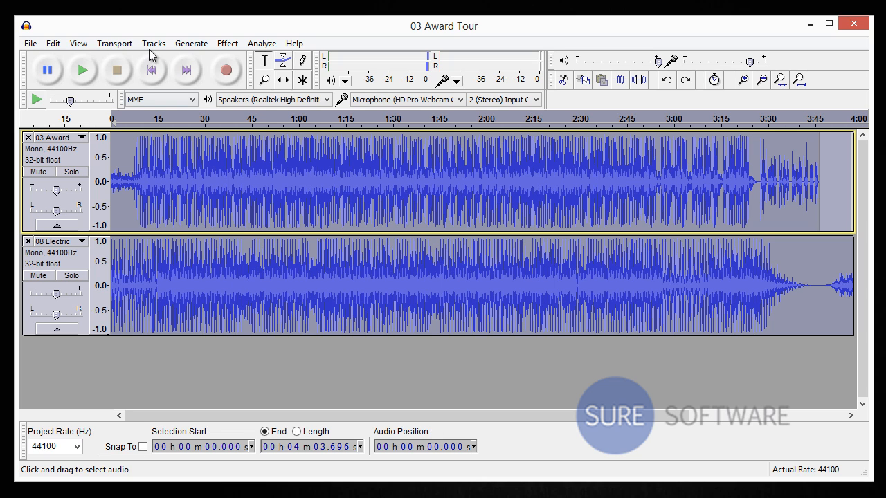
Mix and render both tracks into one mono Mix track via the Tracks menu
click(153, 43)
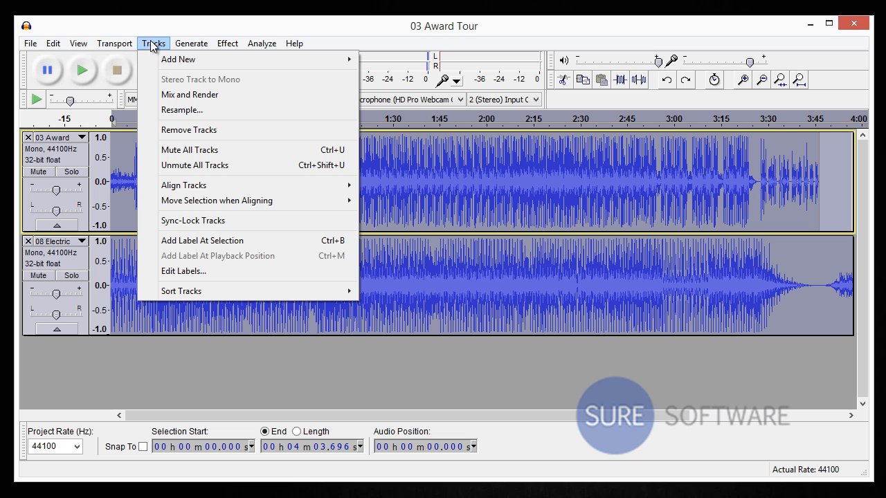
mouse_move(189, 95)
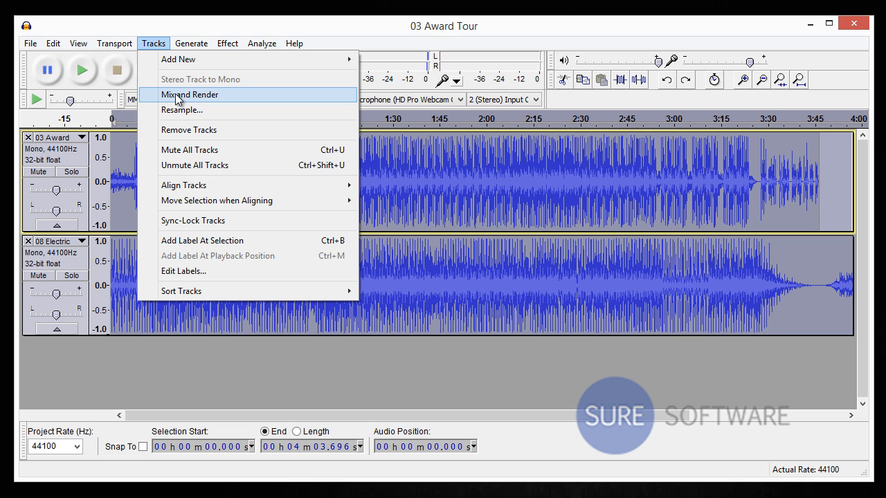
click(188, 94)
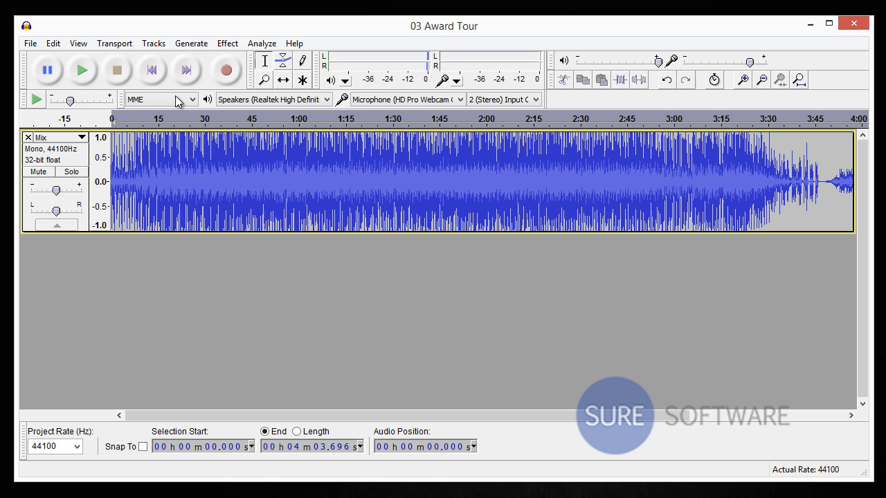
mouse_move(213, 338)
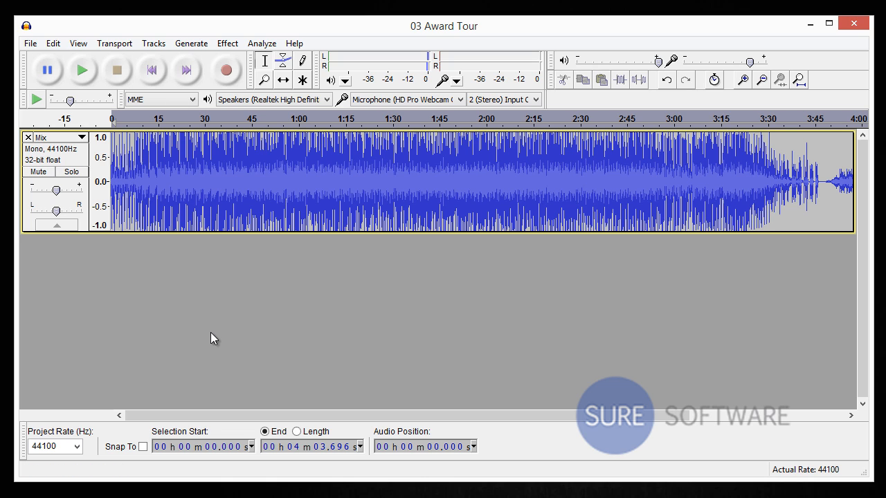
mouse_move(243, 324)
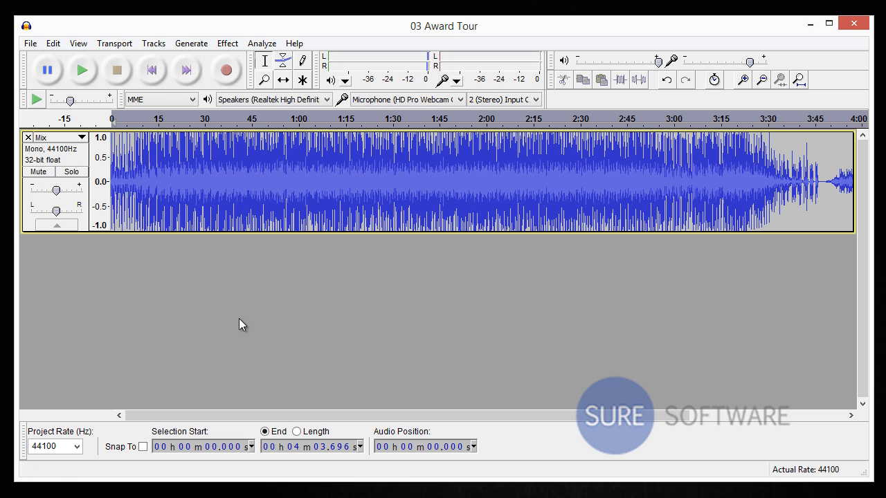
mouse_move(275, 196)
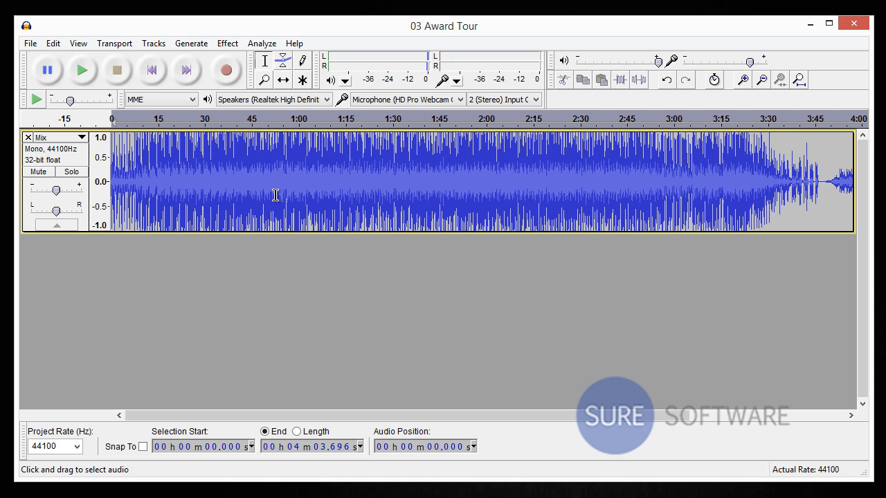
mouse_move(205, 181)
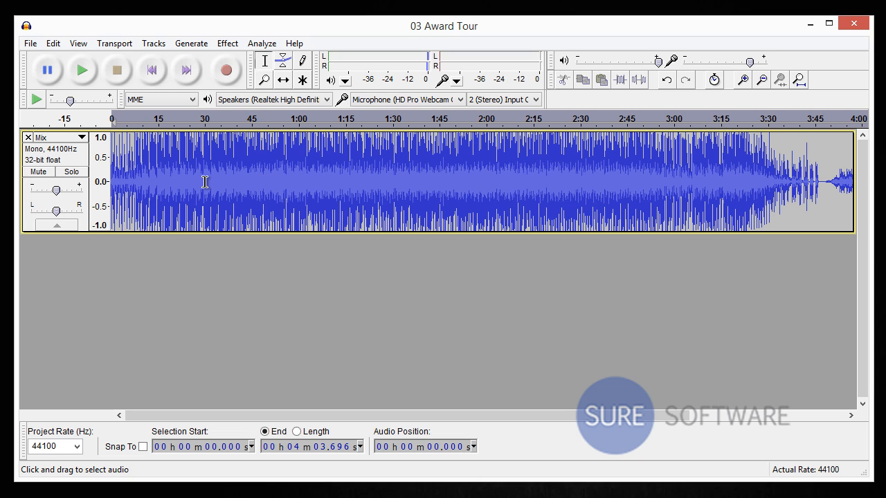
mouse_move(123, 126)
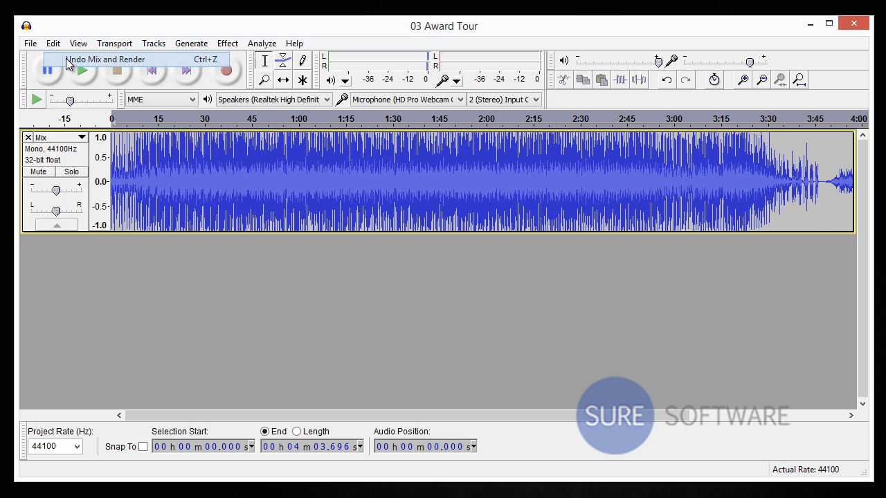
Undo Mix and Render to restore the 03 Award and 08 Electric tracks
click(105, 58)
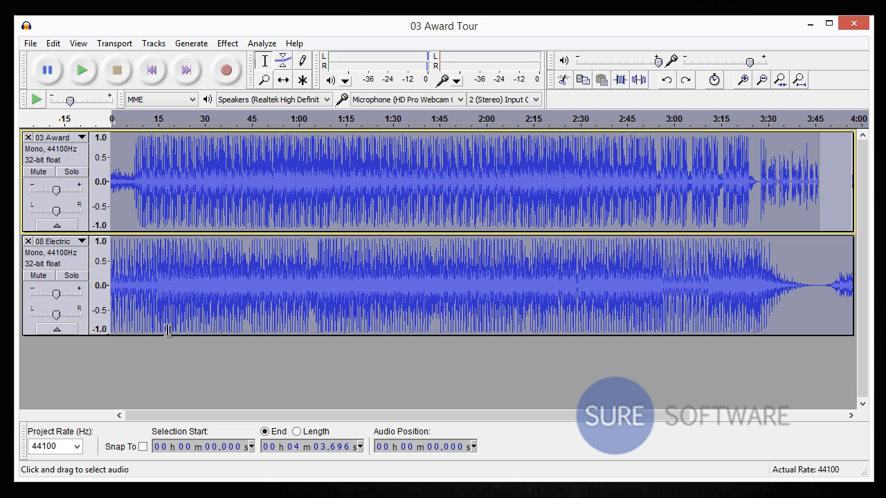
mouse_move(112, 193)
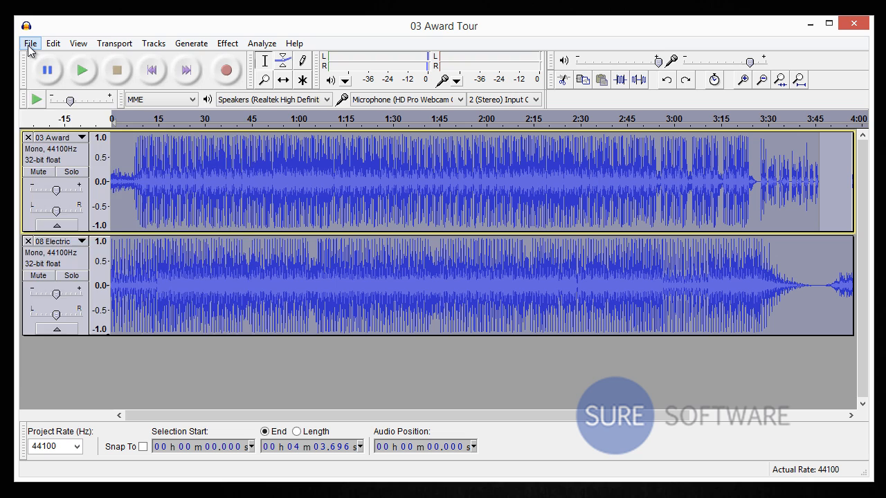
Start exporting the project as '03 Award Tour' in WAV 16-bit format
click(30, 43)
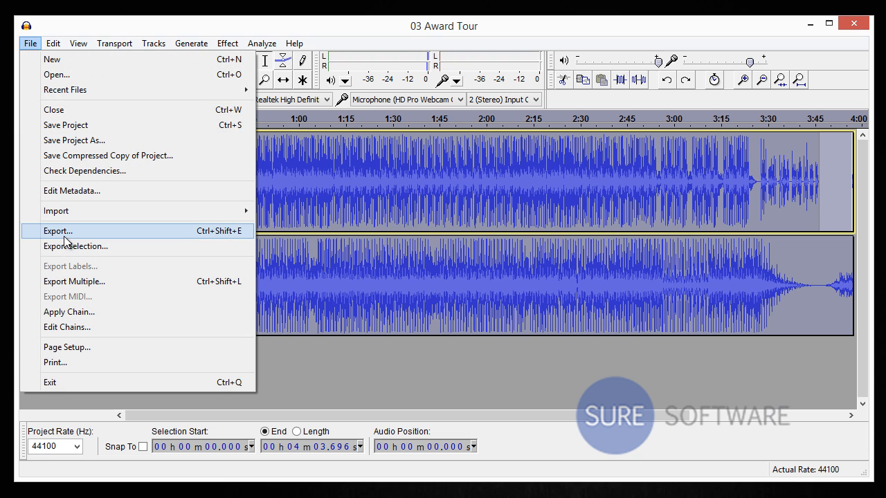
click(57, 231)
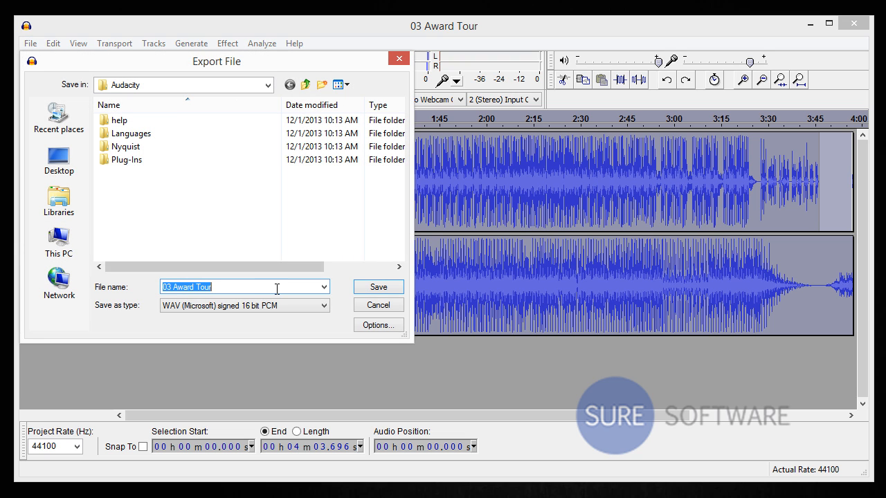
mouse_move(233, 296)
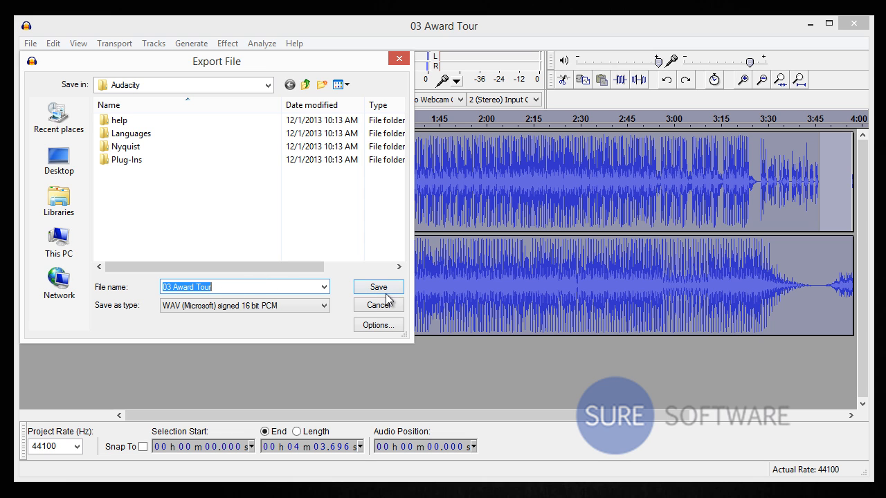
Save the WAV export and accept the warning about mixing down to mono
click(377, 286)
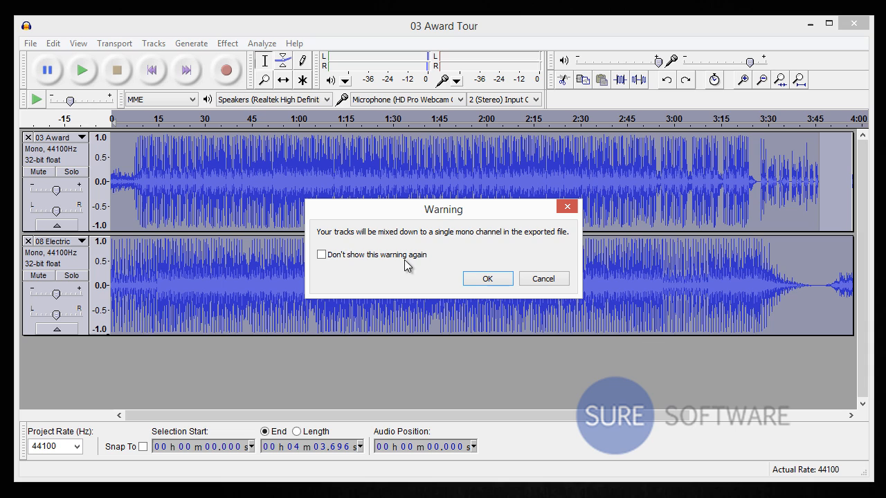
mouse_move(332, 246)
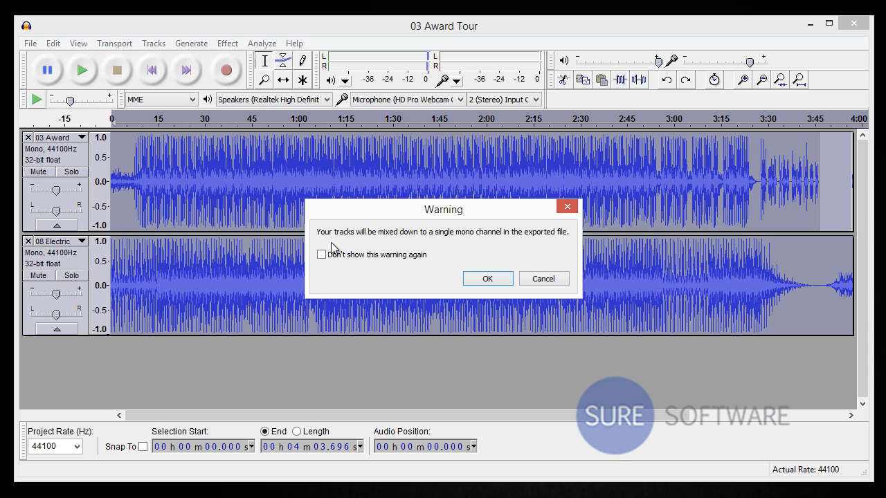
mouse_move(551, 254)
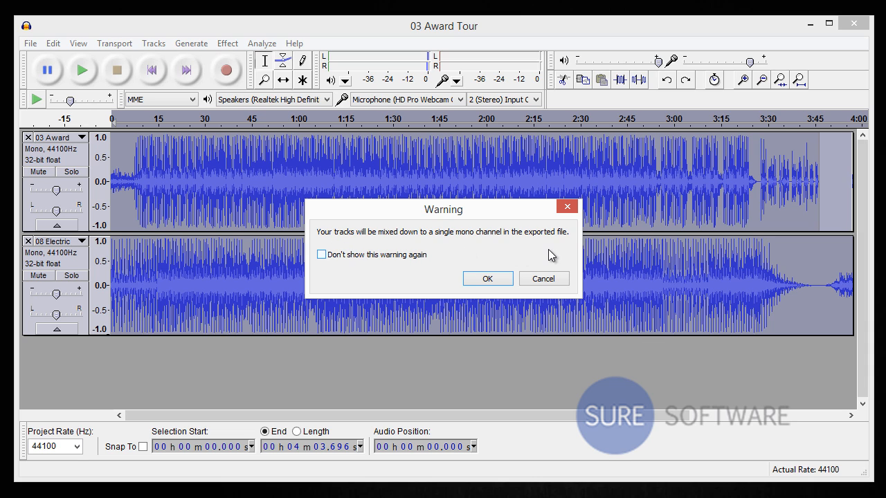
mouse_move(222, 277)
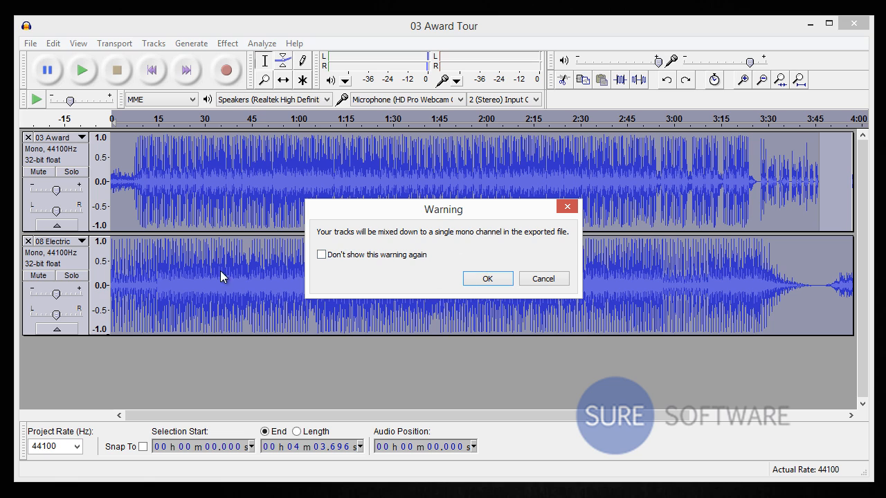
mouse_move(445, 262)
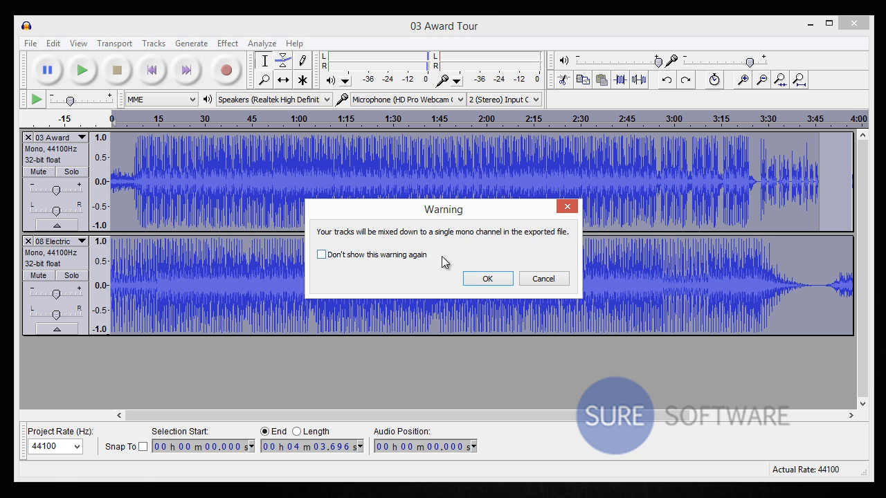
click(487, 279)
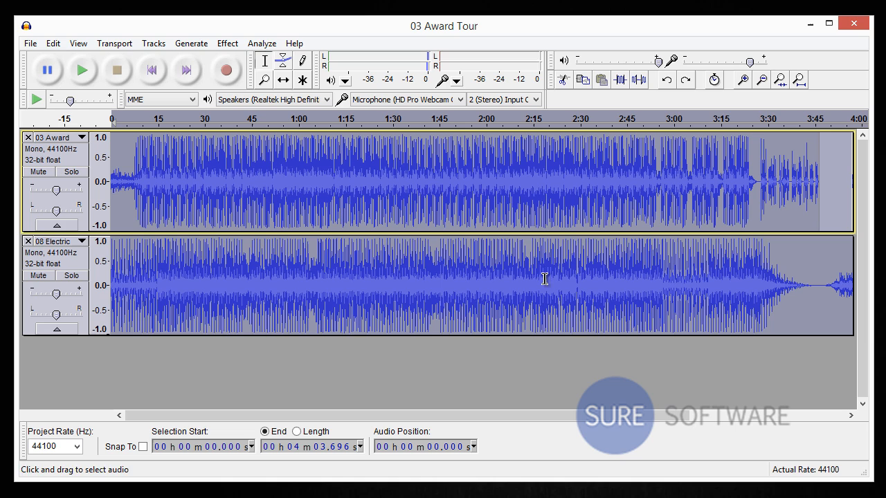
mouse_move(609, 368)
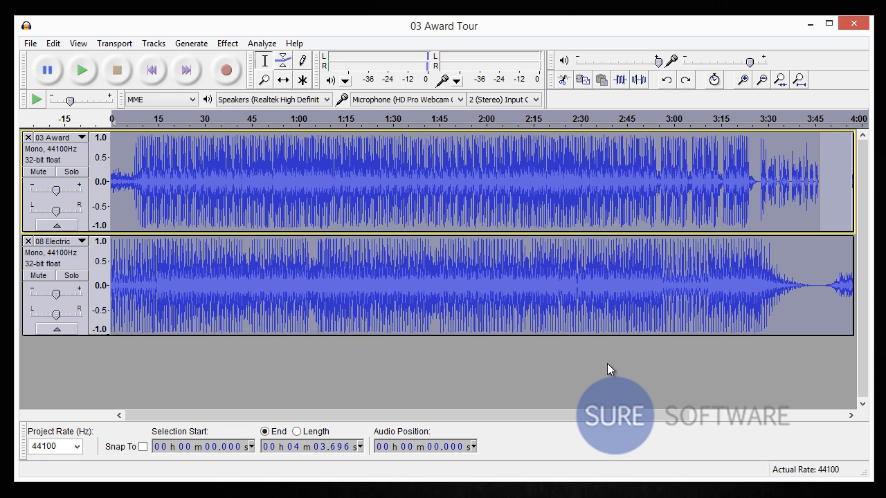